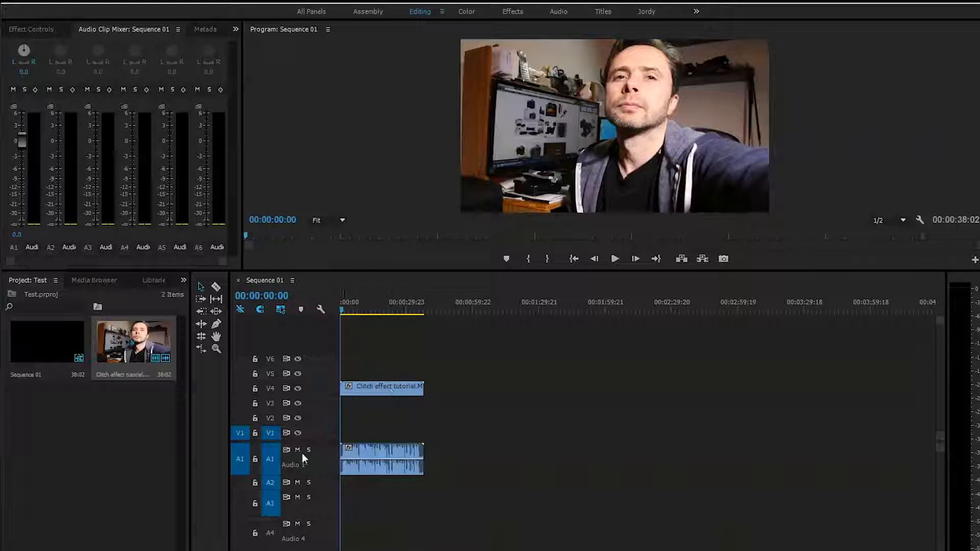
Step: Create a new Adjustment Layer item and drag it onto V5 above the webcam clip
click(298, 449)
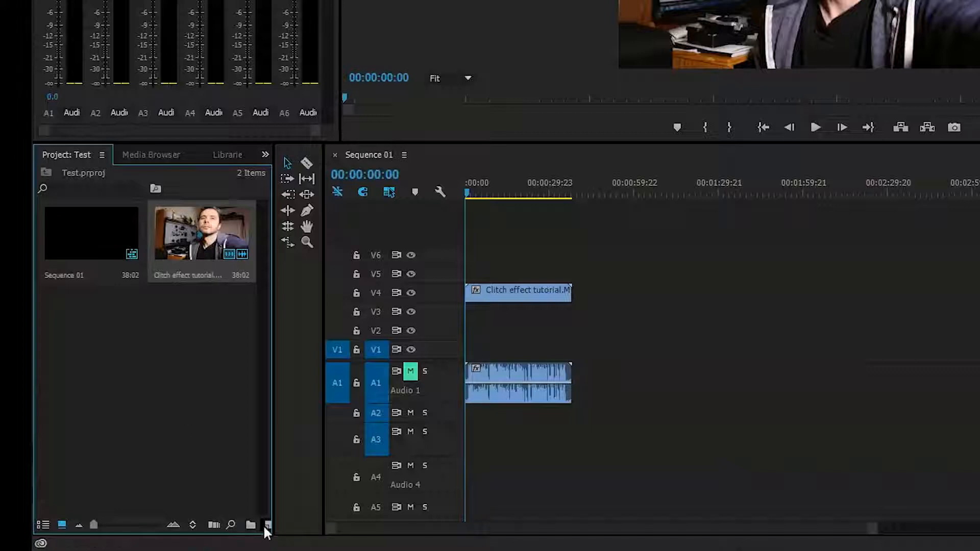
click(251, 525)
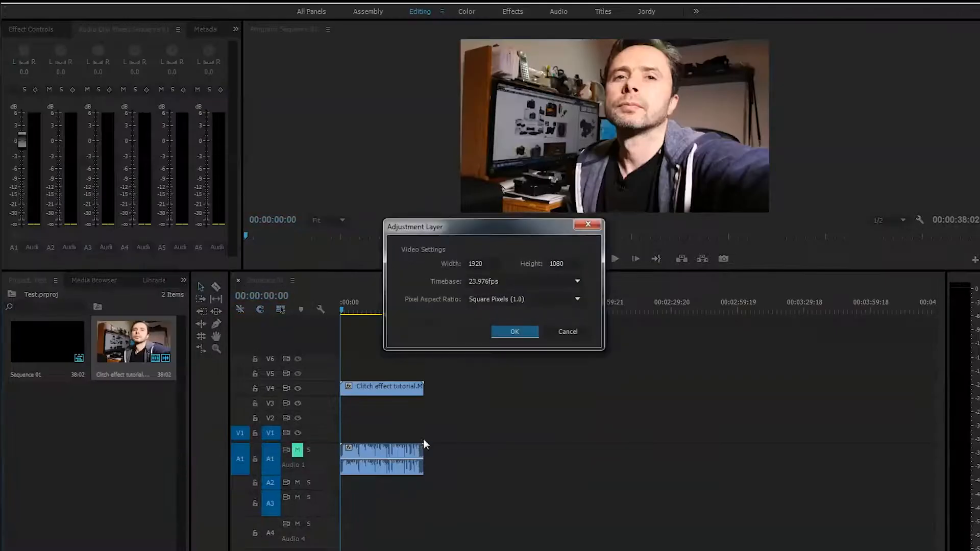
click(515, 331)
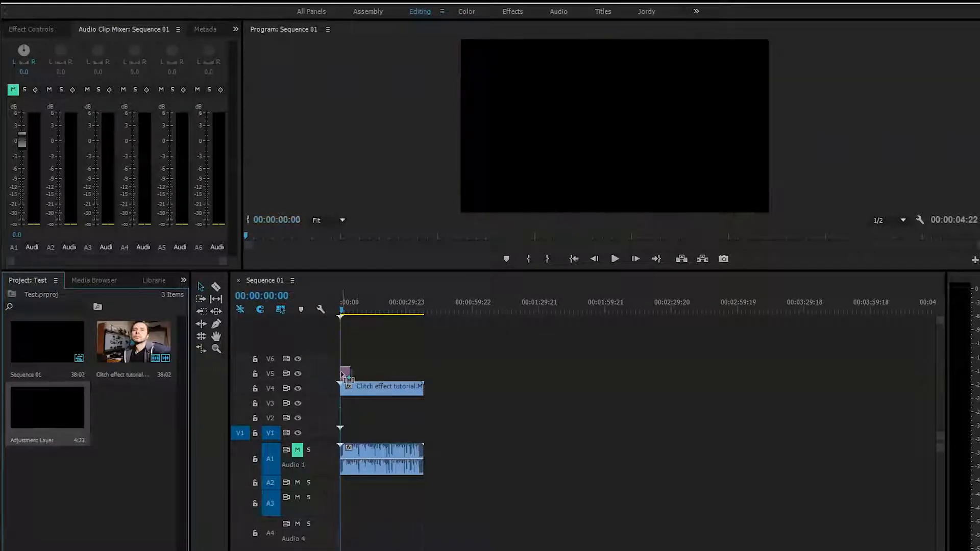
drag(424, 374, 415, 374)
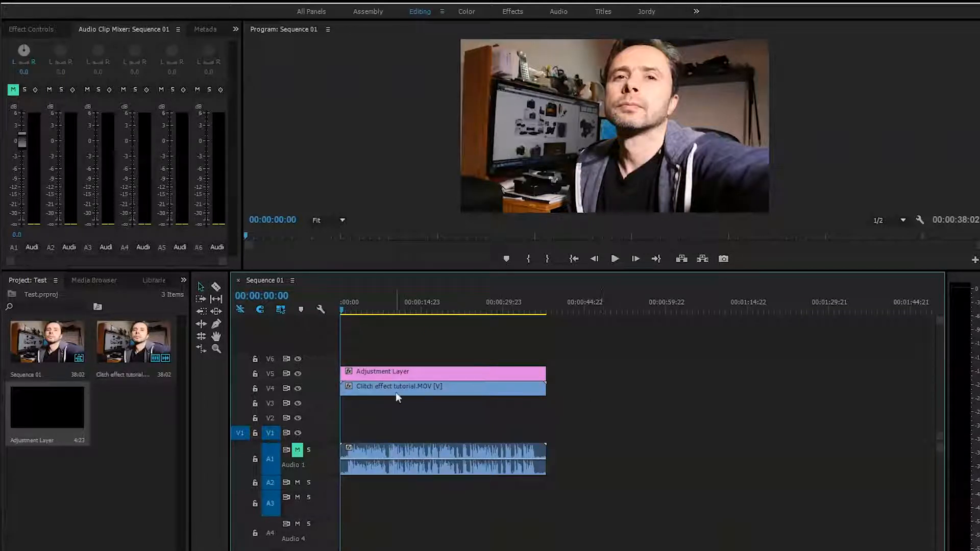
mouse_move(373, 397)
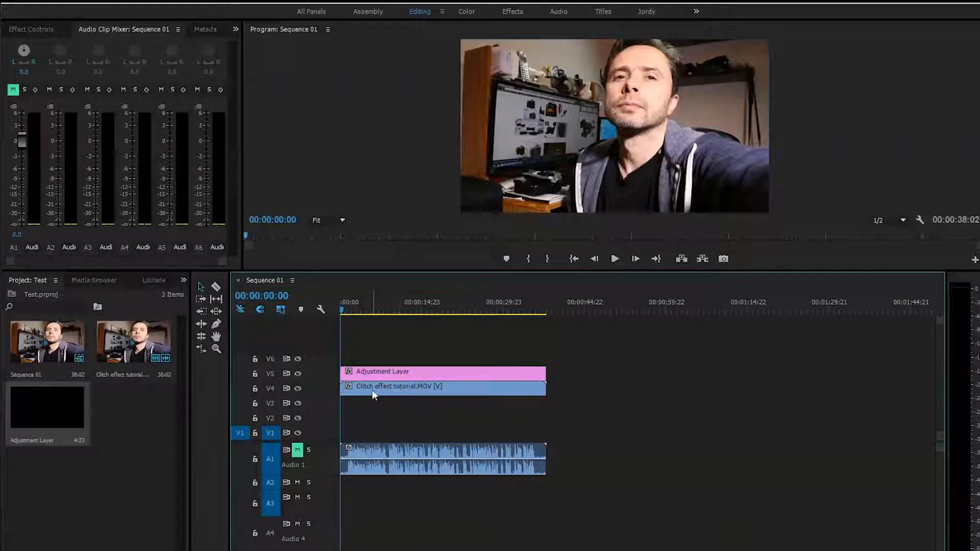
mouse_move(373, 393)
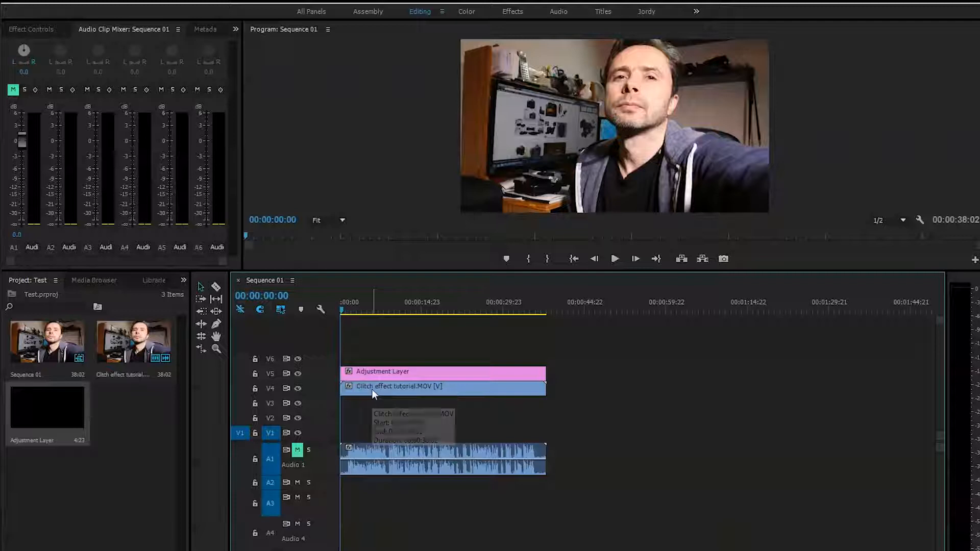
mouse_move(389, 357)
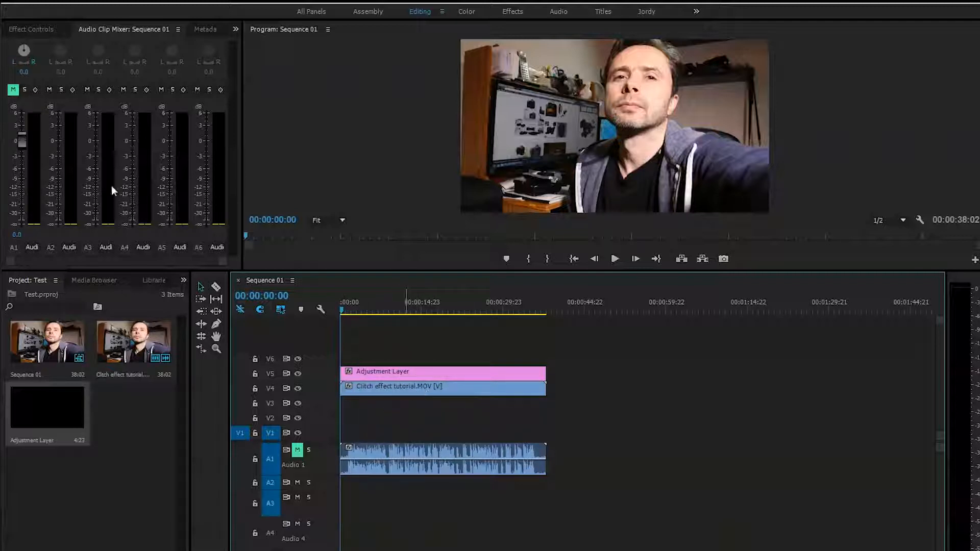
mouse_move(375, 384)
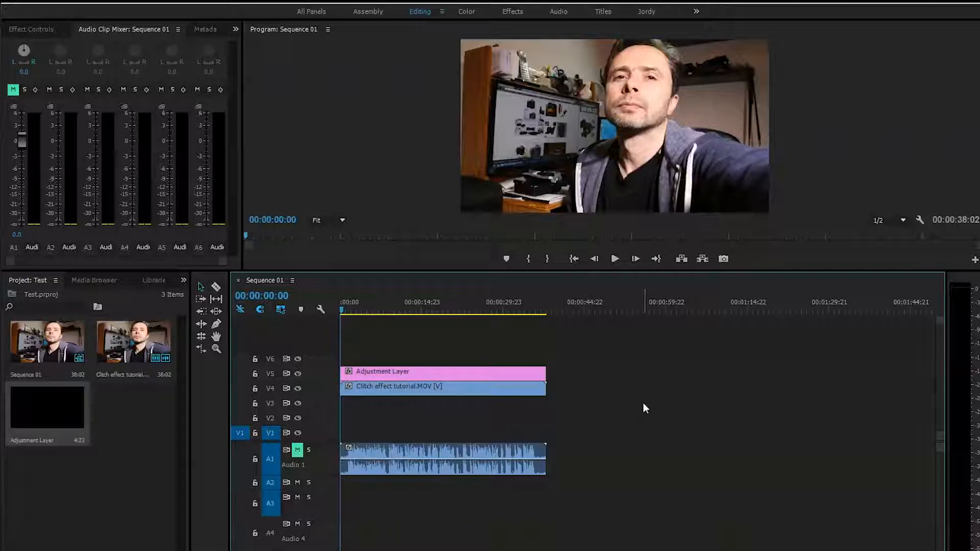
mouse_move(302, 386)
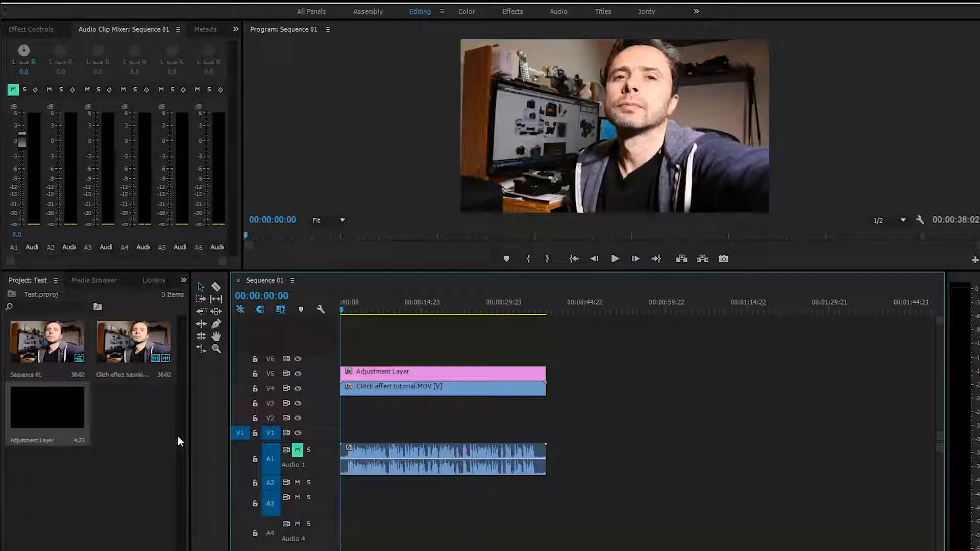
mouse_move(172, 337)
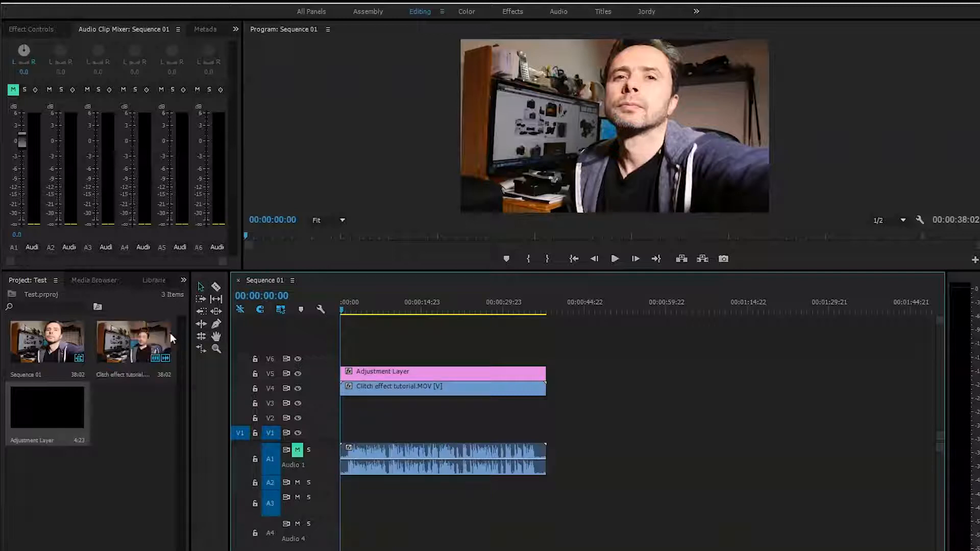
Step: Search the Effects panel for 'wave' to find the Wave Warp effect
click(117, 281)
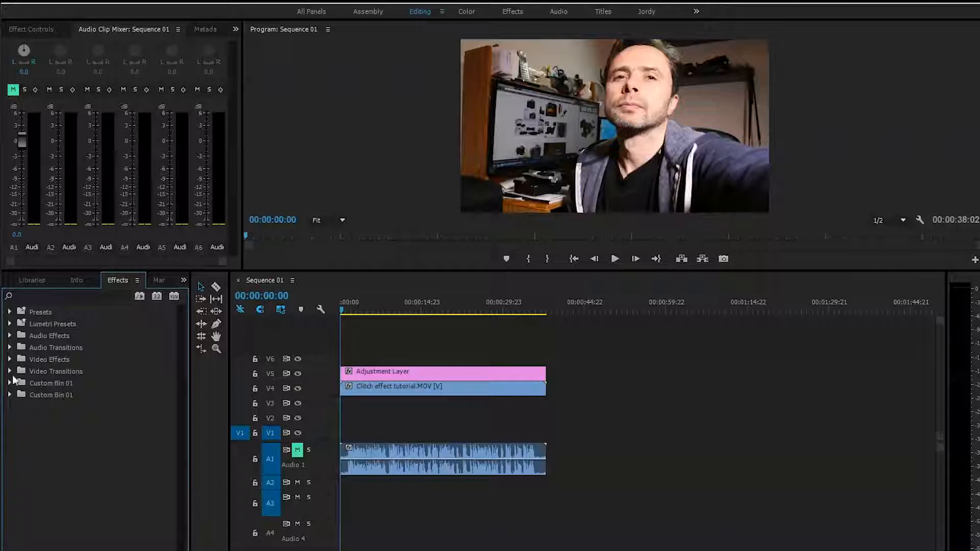
text(w)
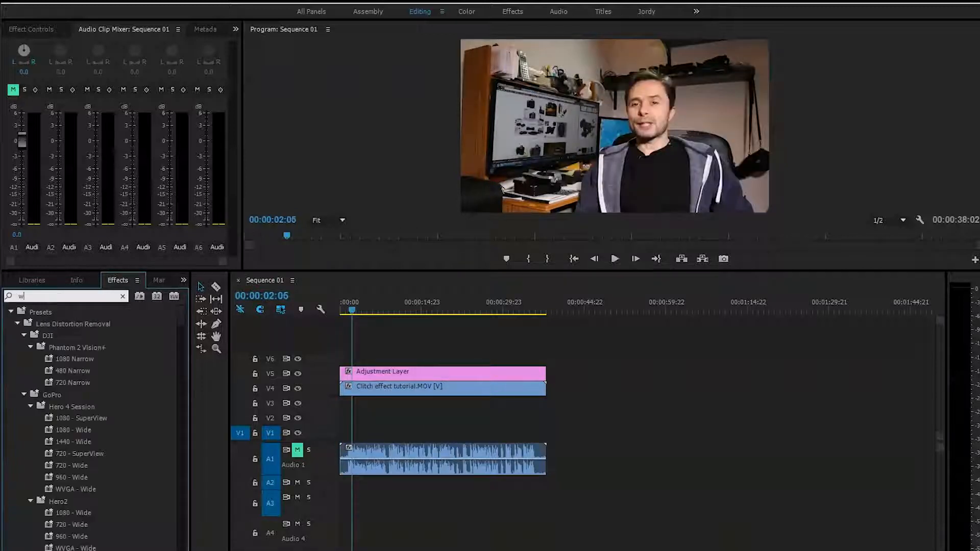
text(ave war)
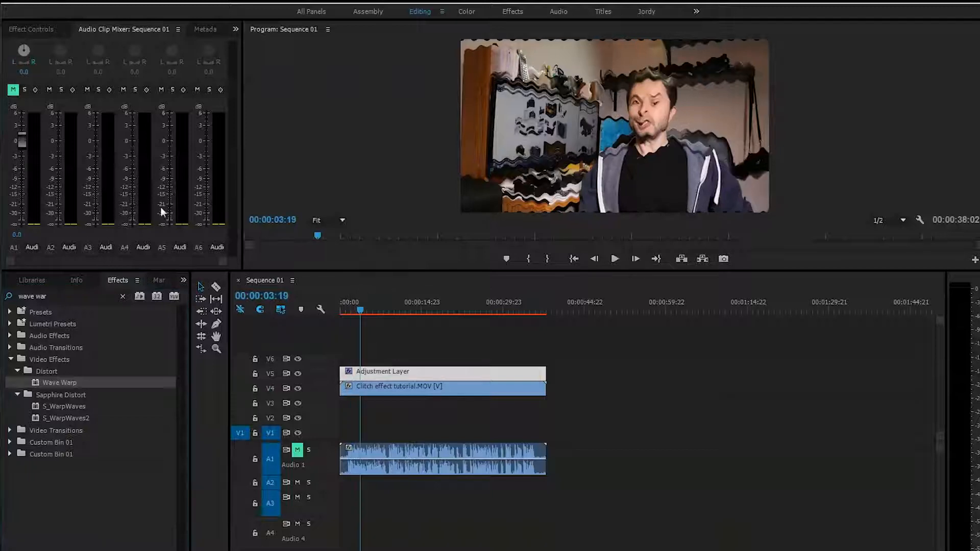
Step: In Effect Controls, switch Wave Type to Square, then Triangle, and preview playback
click(30, 28)
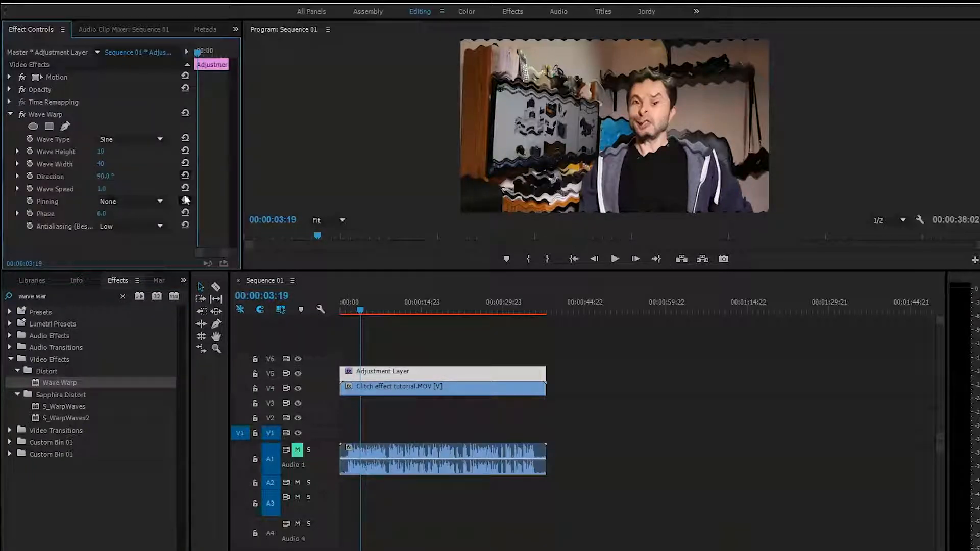
mouse_move(412, 319)
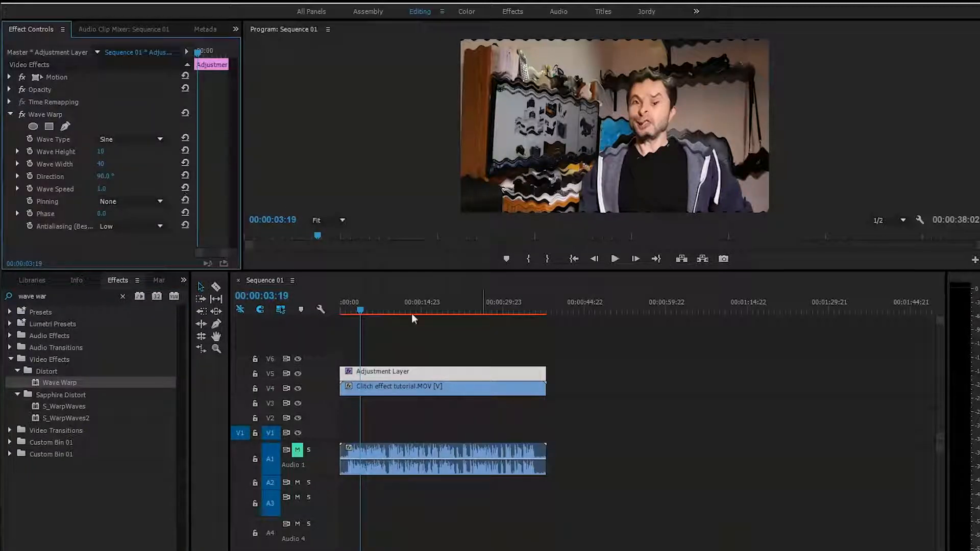
click(368, 311)
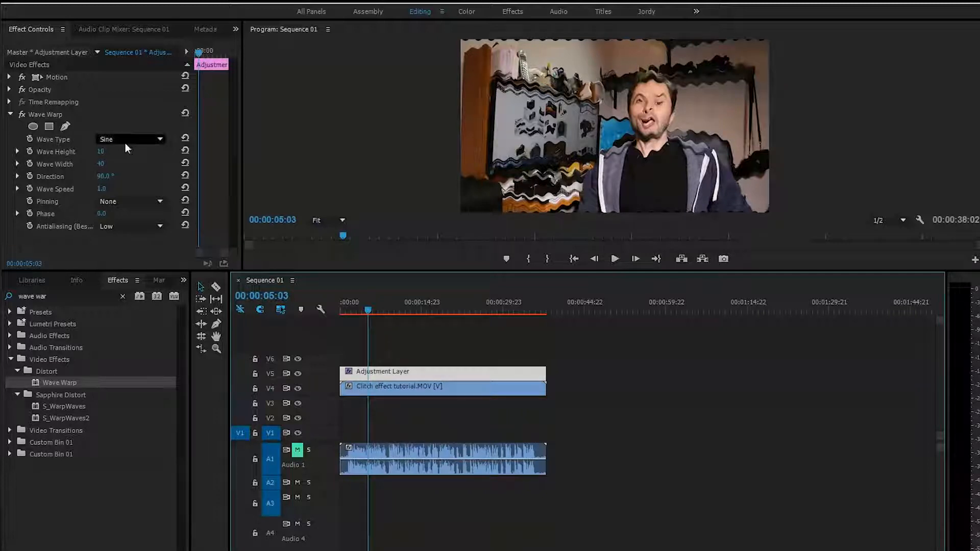
click(129, 139)
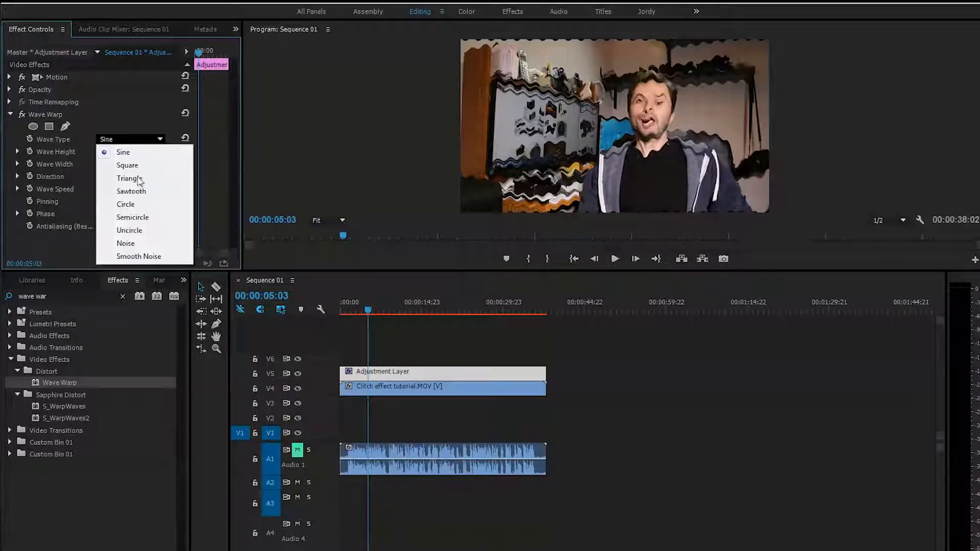
click(127, 165)
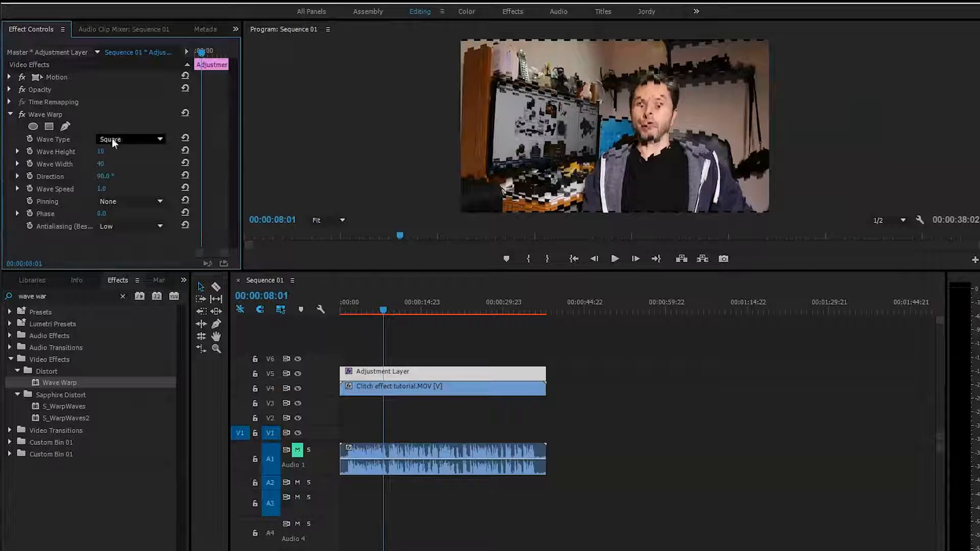
click(128, 139)
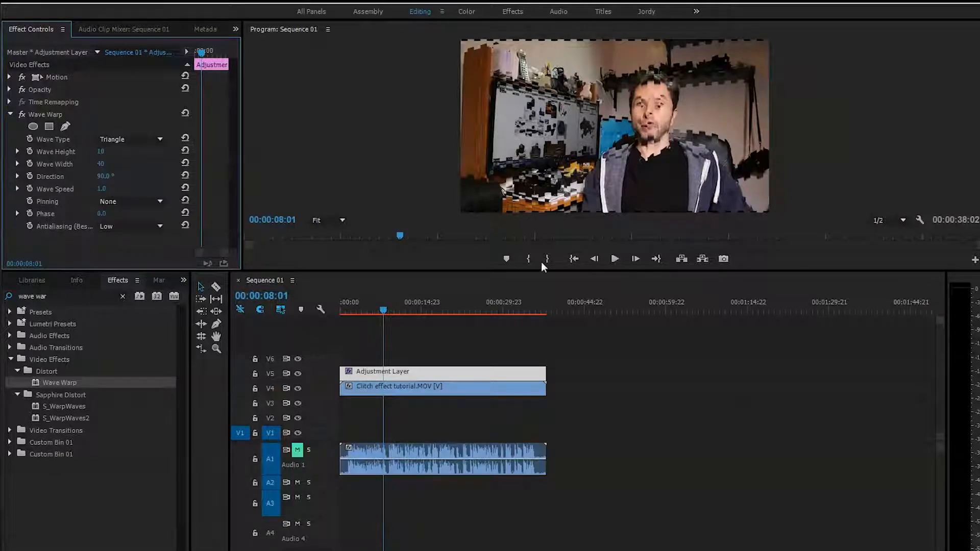
click(615, 258)
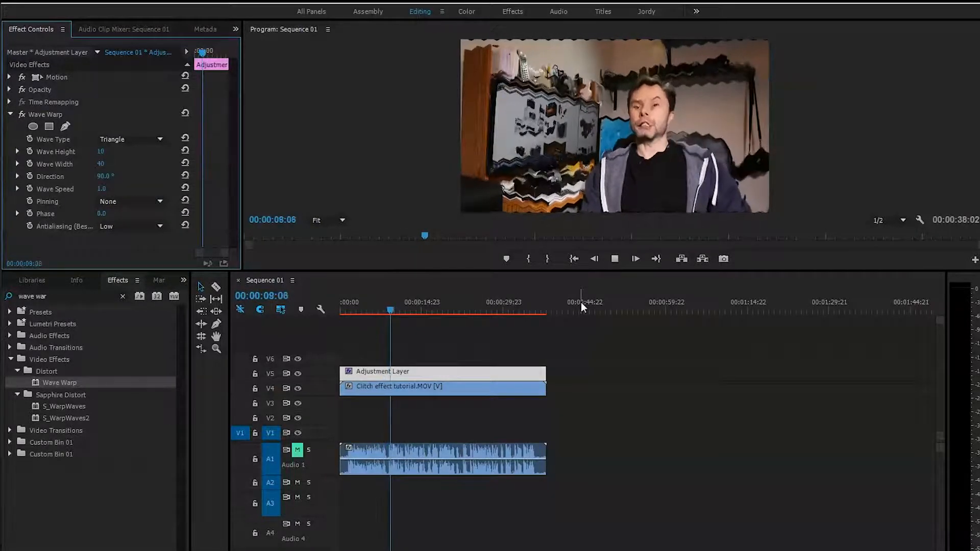
click(129, 139)
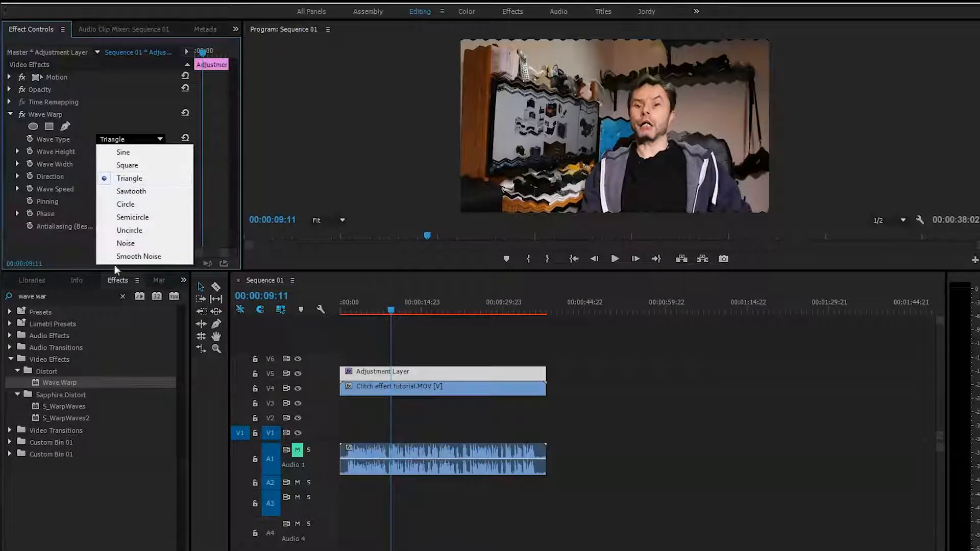
Step: Set Wave Type to Noise, adjust wave width and height while previewing, and pin All Edges
click(125, 243)
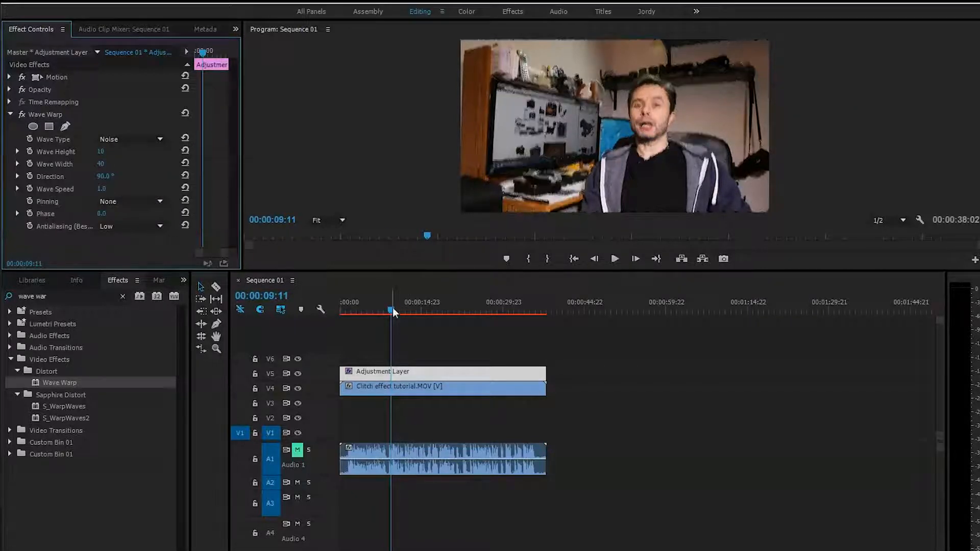
click(448, 309)
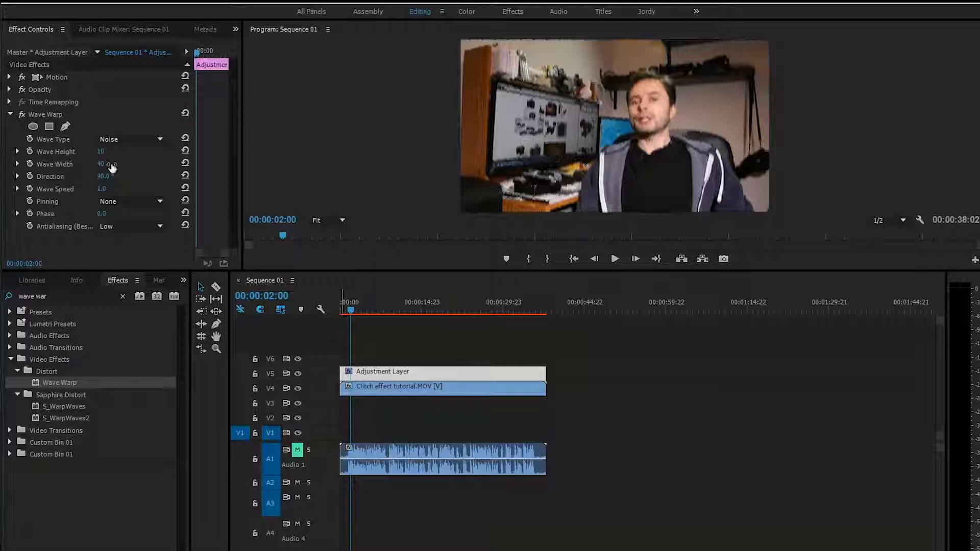
drag(100, 151, 103, 151)
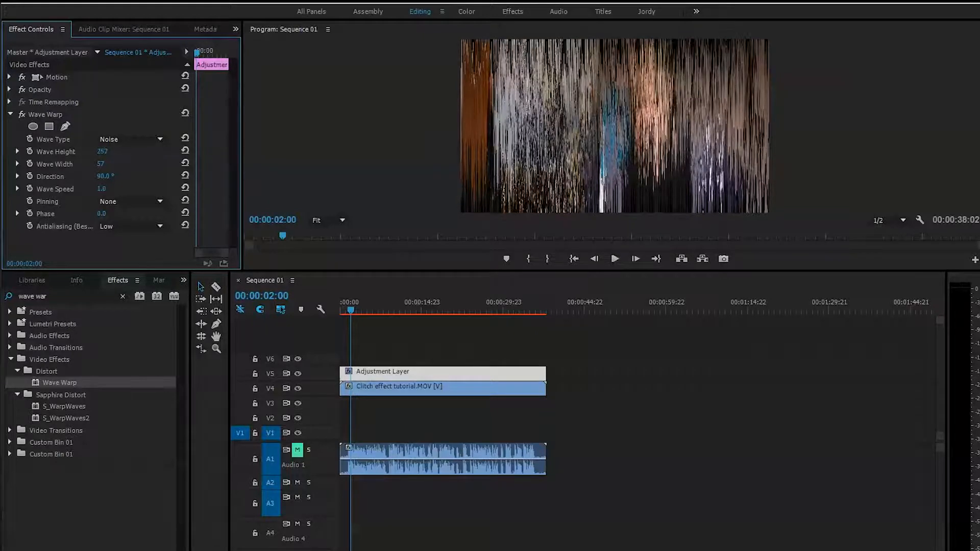
drag(106, 151, 99, 151)
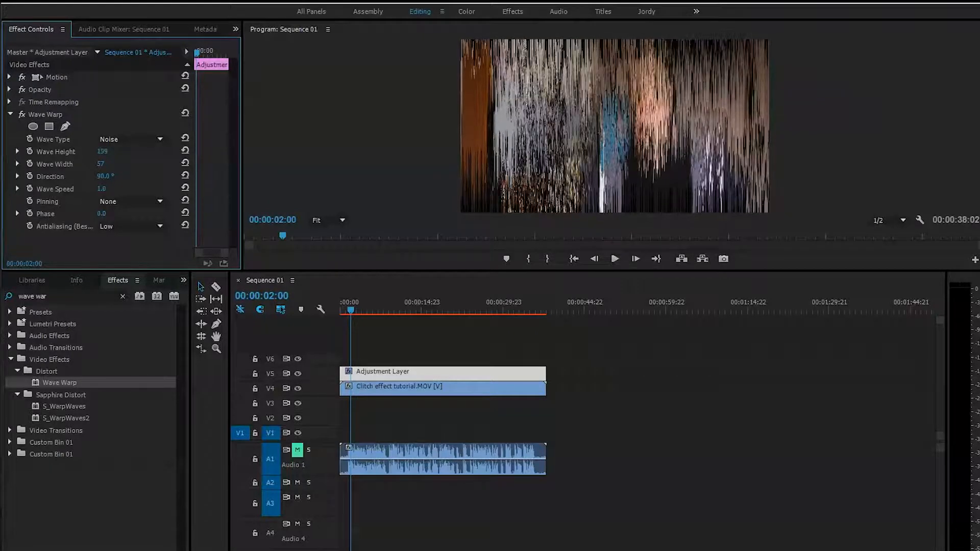
click(613, 258)
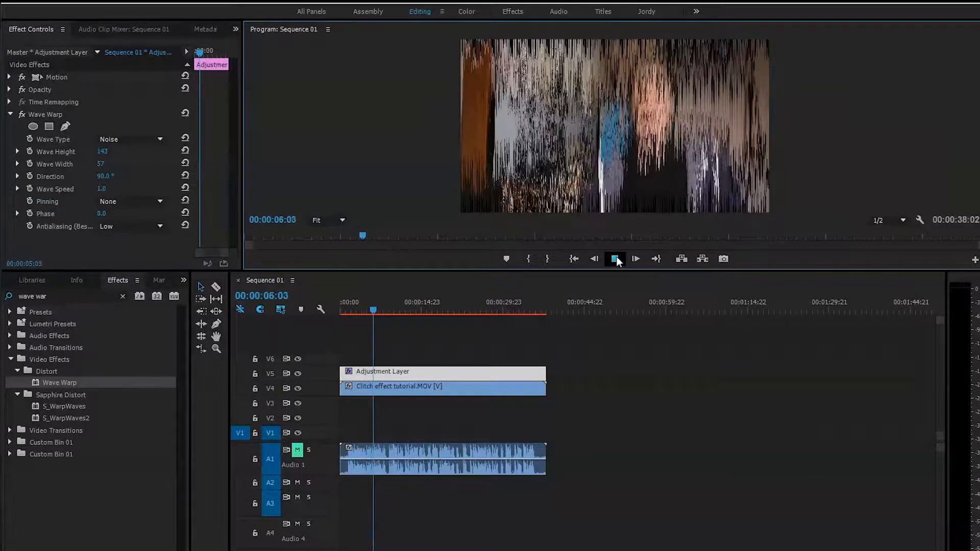
click(615, 259)
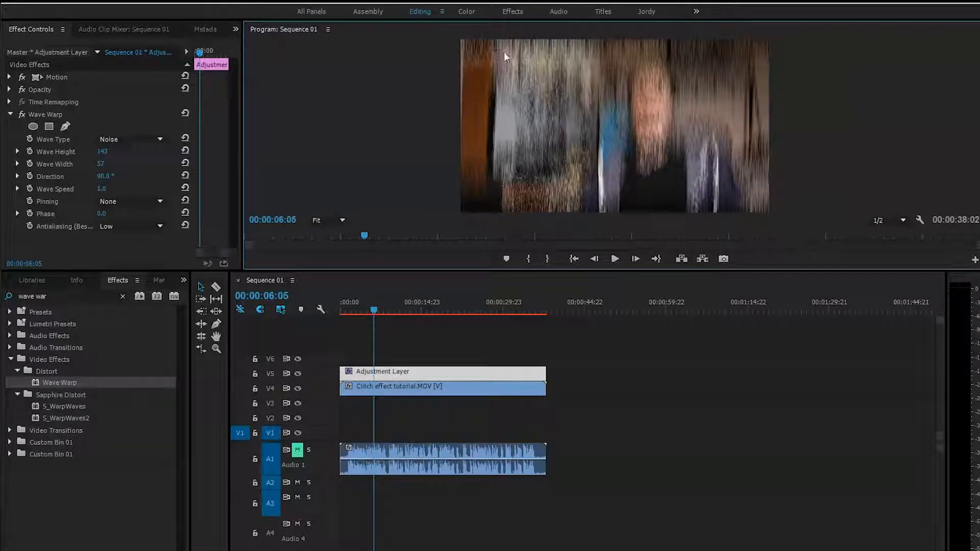
mouse_move(576, 141)
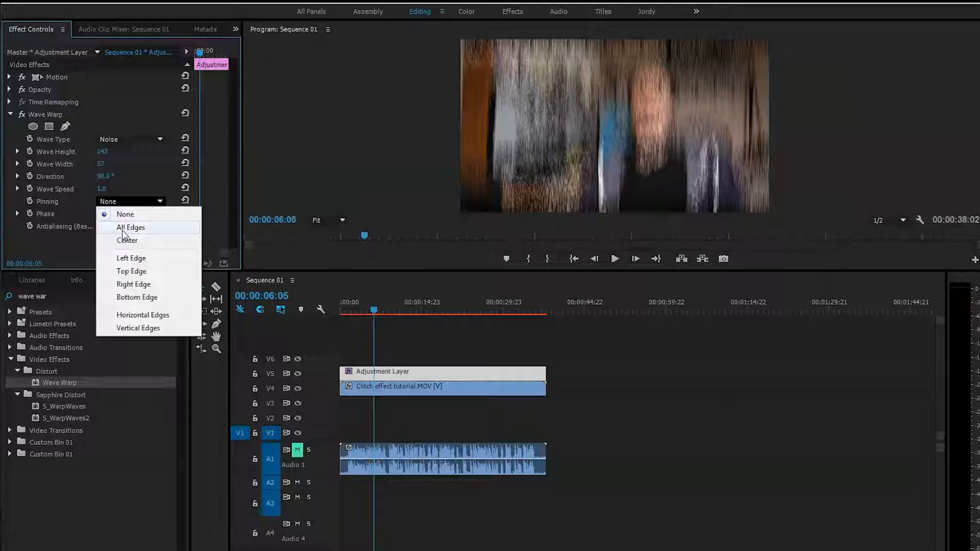
click(130, 227)
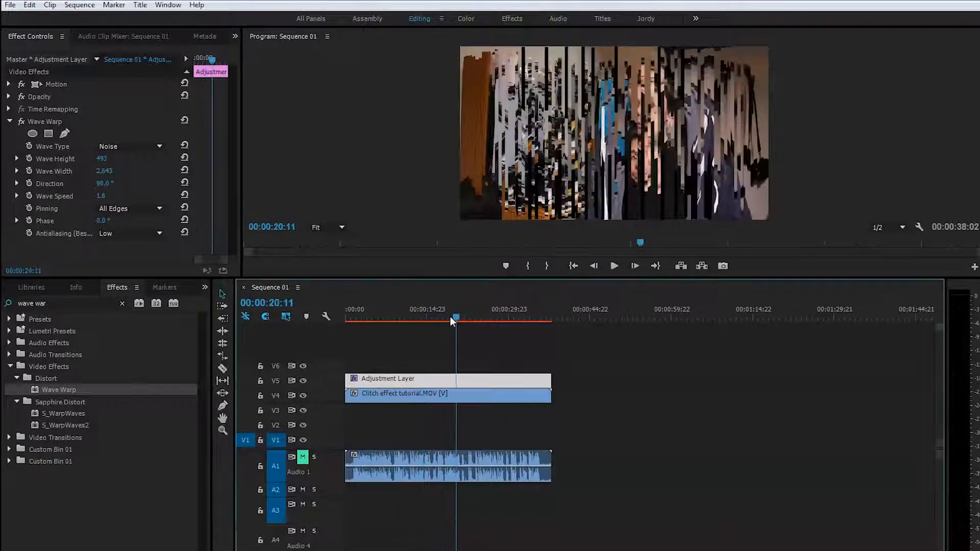
Step: Trim the adjustment layer to one frame, zoom out the timeline, and Alt-drag a copy
drag(454, 317, 391, 318)
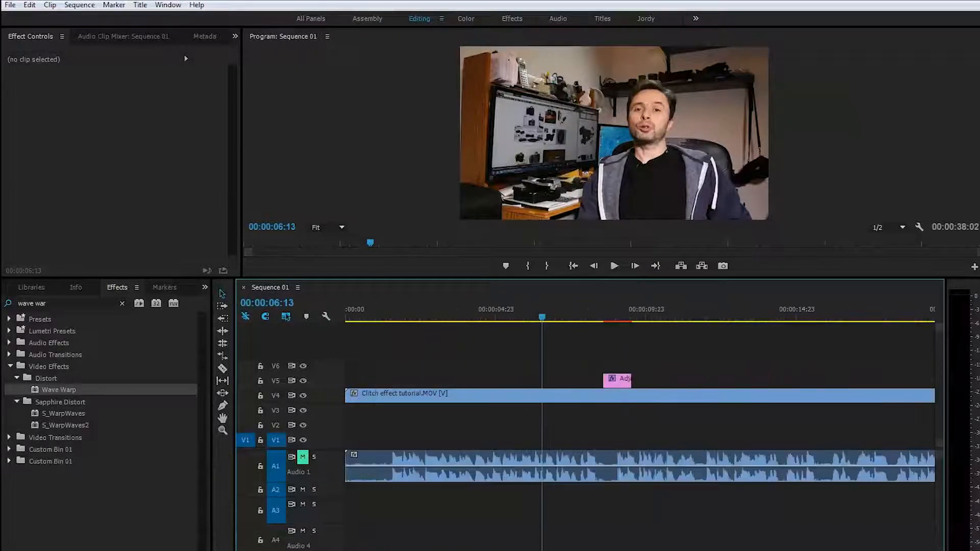
drag(625, 378, 616, 379)
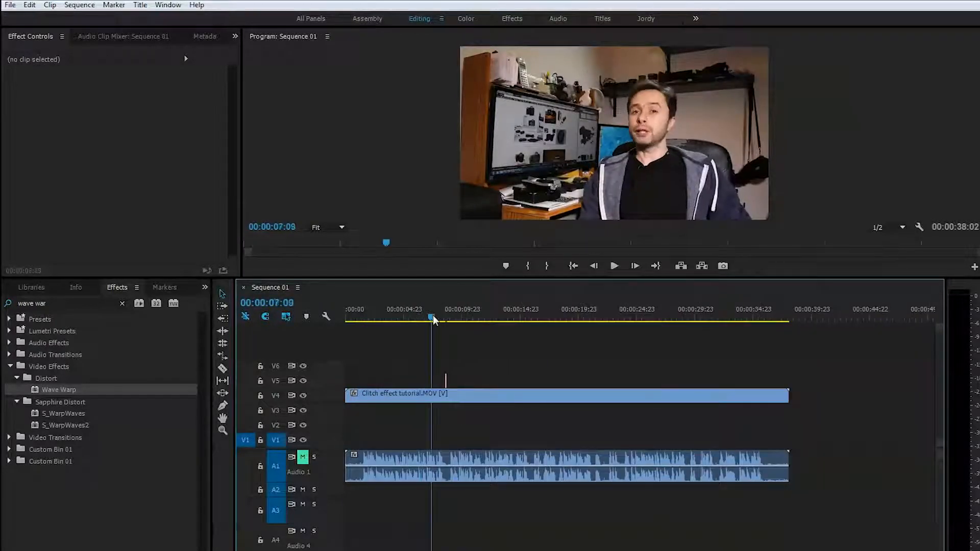
click(454, 319)
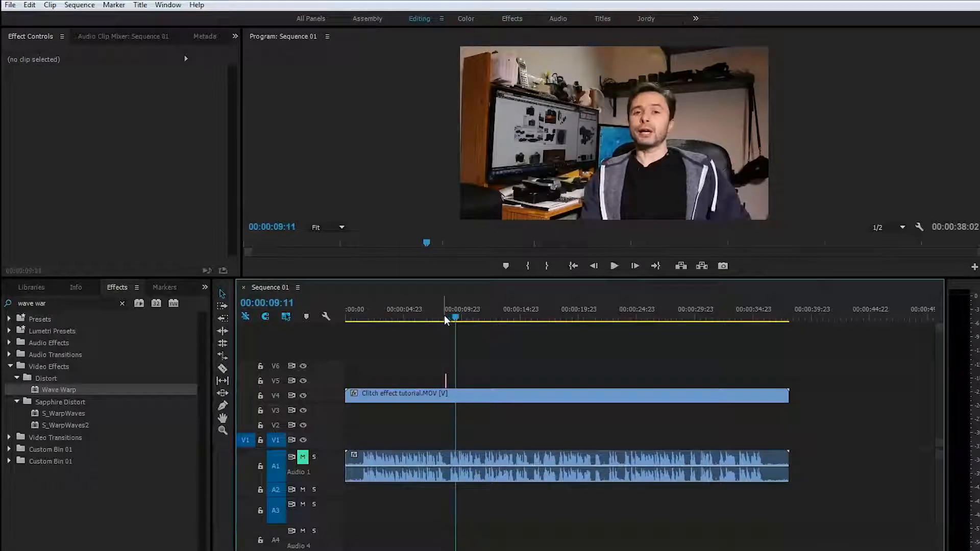
drag(455, 319, 437, 319)
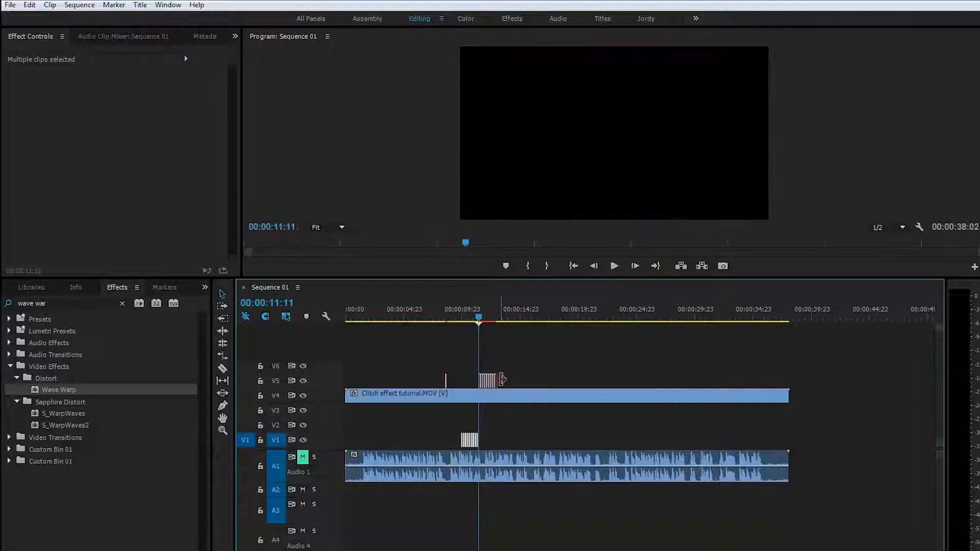
Step: Alt-drag another copy of the one-frame glitch layer further along V5
drag(485, 380, 557, 380)
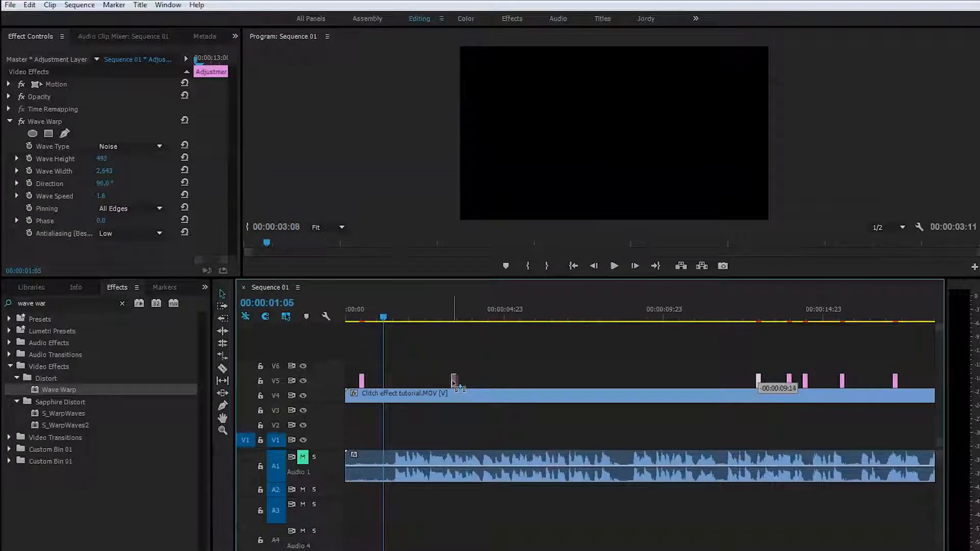
Step: Select glitch frames on V5, including the early one near two seconds
click(384, 319)
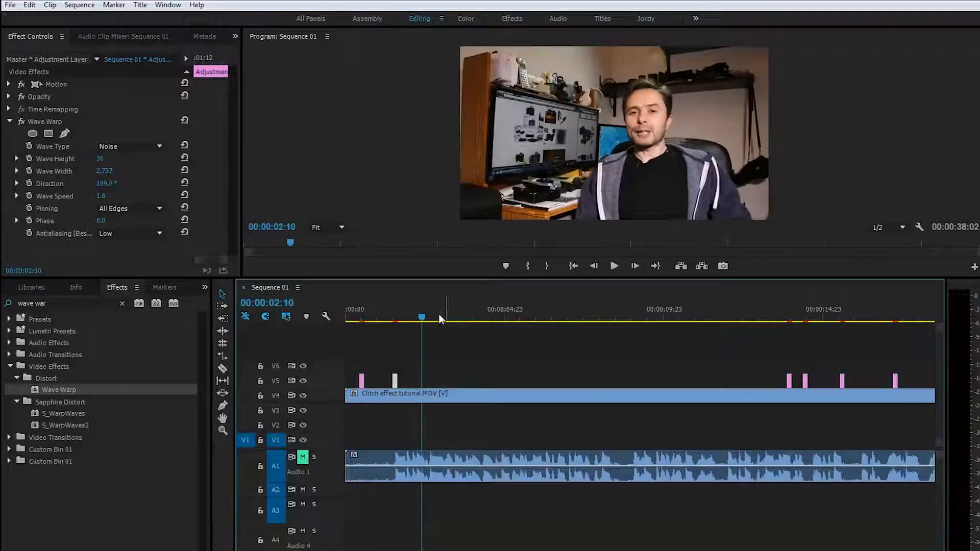
click(361, 322)
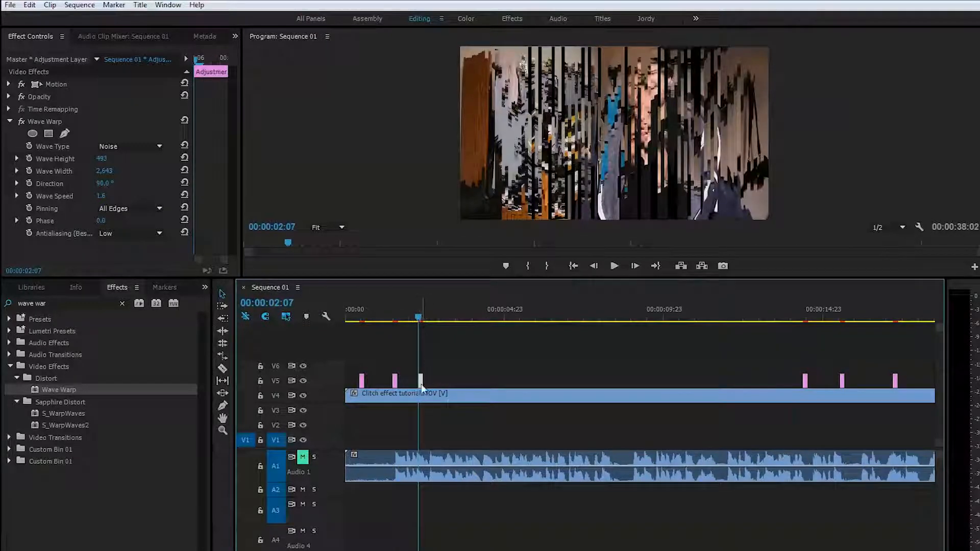
click(356, 320)
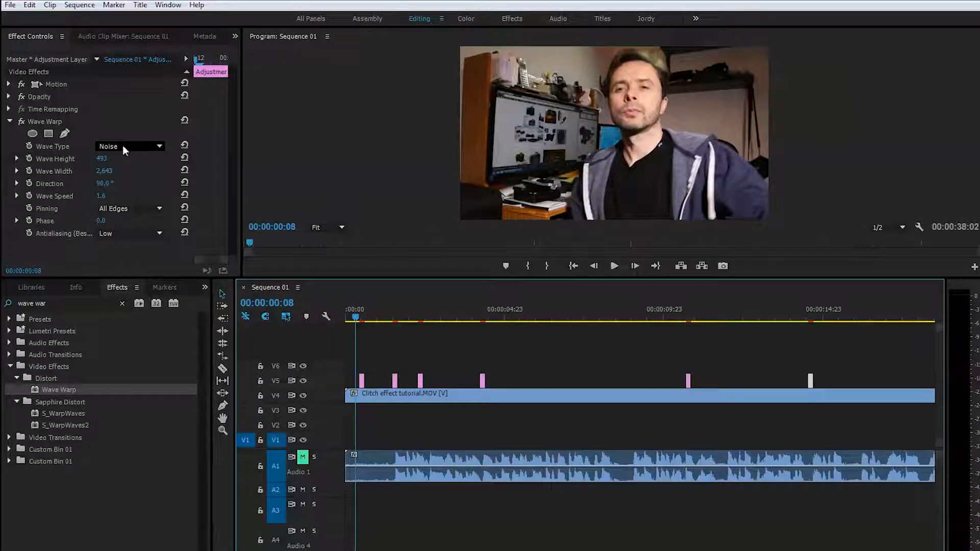
Step: Try the Circle wave type on a glitch frame, preview it, then choose another type
click(129, 146)
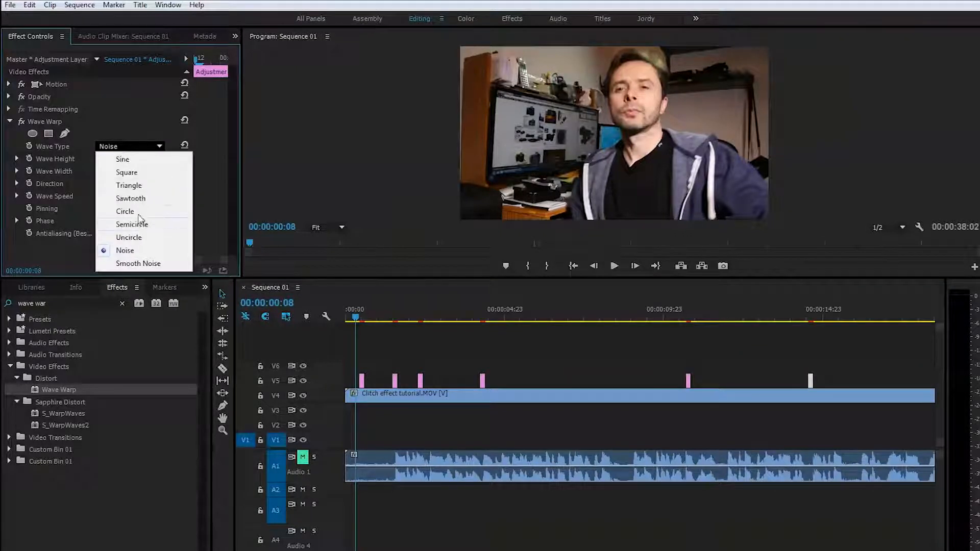
click(125, 211)
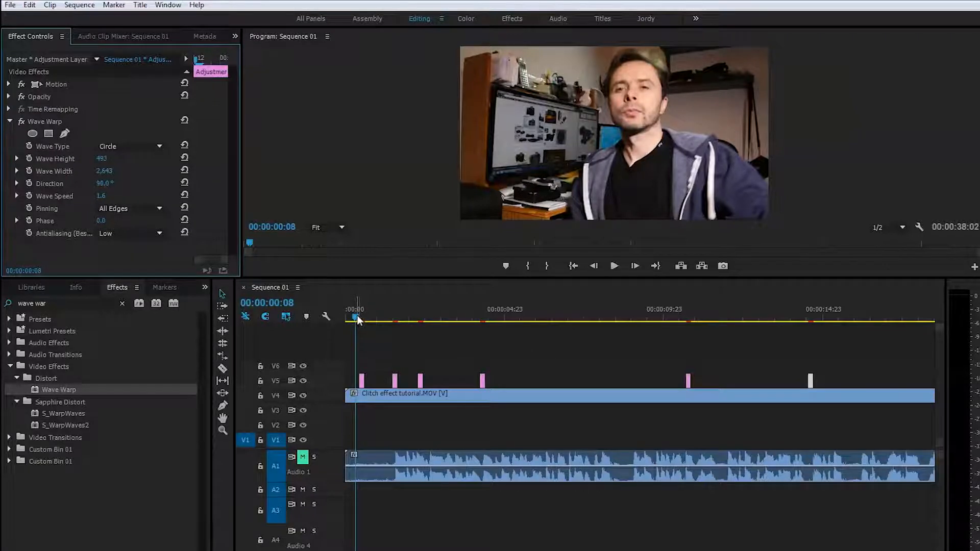
click(484, 318)
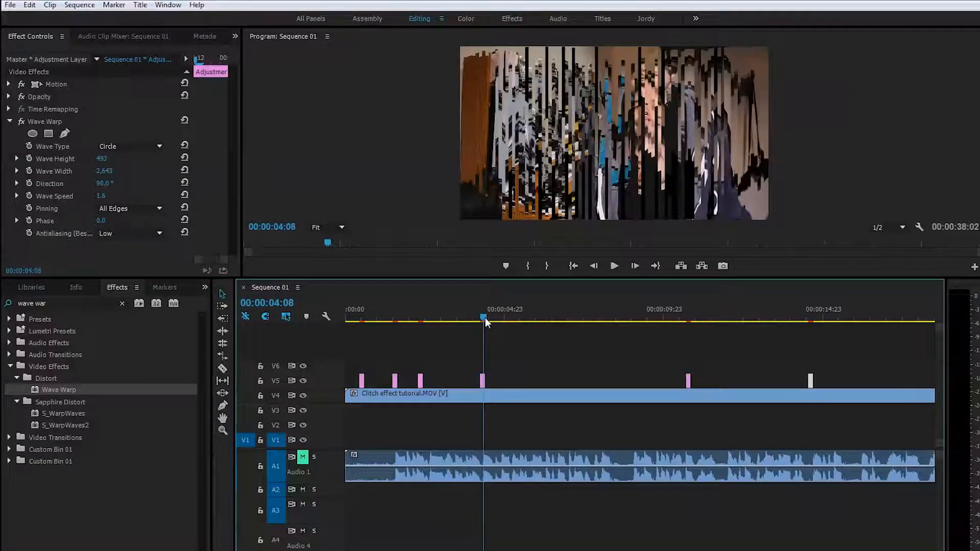
click(128, 146)
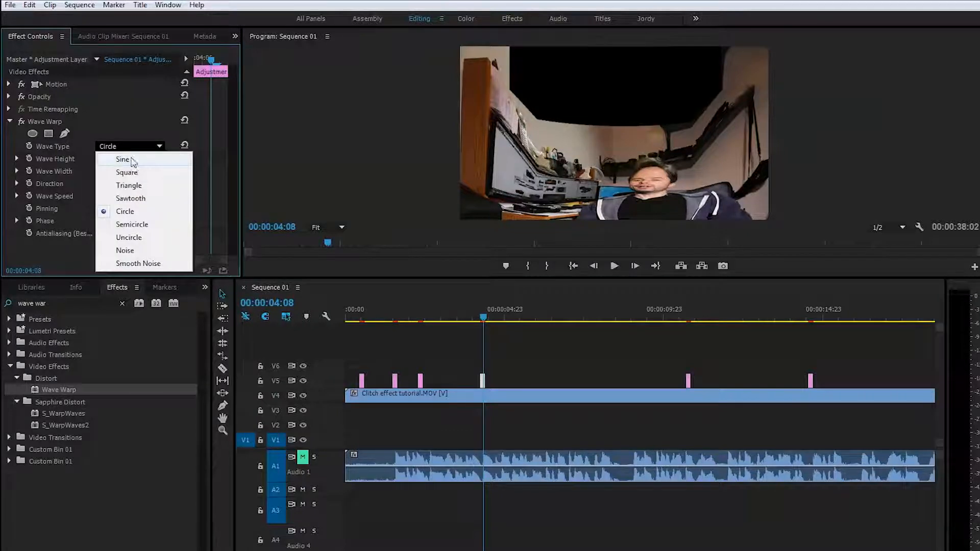
click(125, 250)
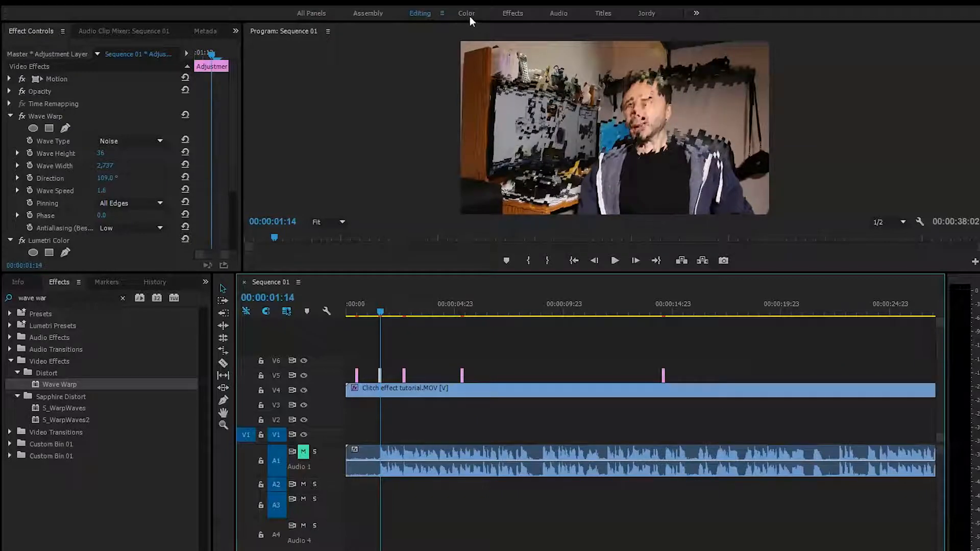
Step: In the Color workspace, reshape the red, green and blue RGB curves for a purple cast
click(466, 14)
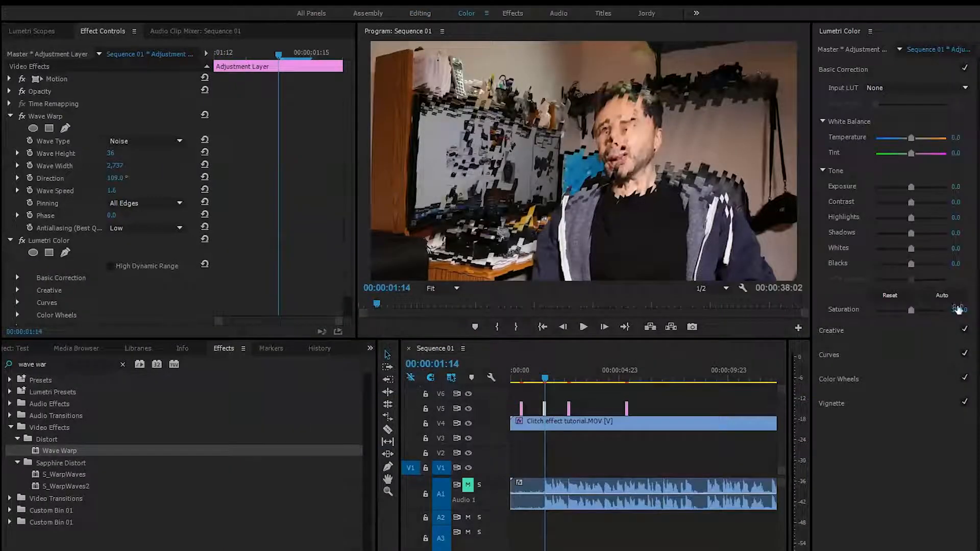
click(829, 118)
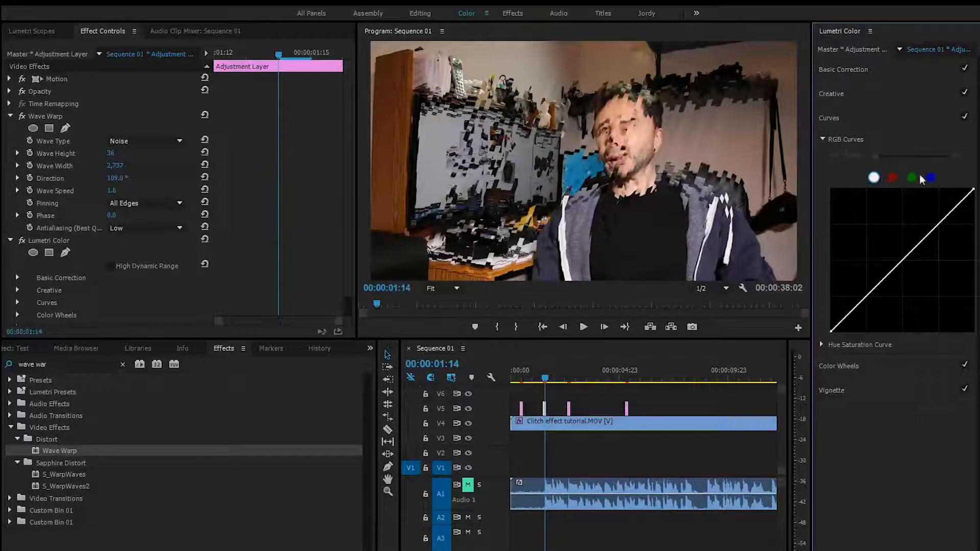
click(893, 178)
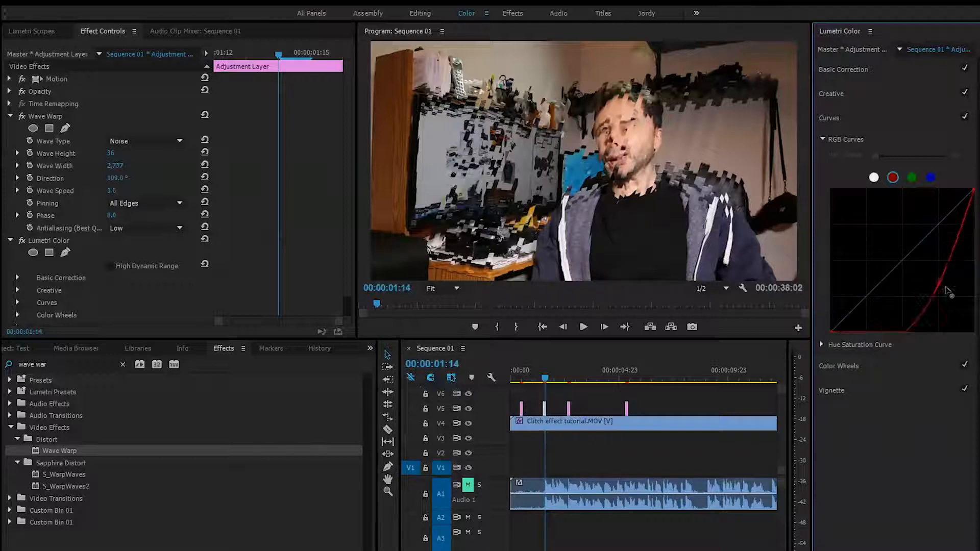
drag(947, 290, 928, 264)
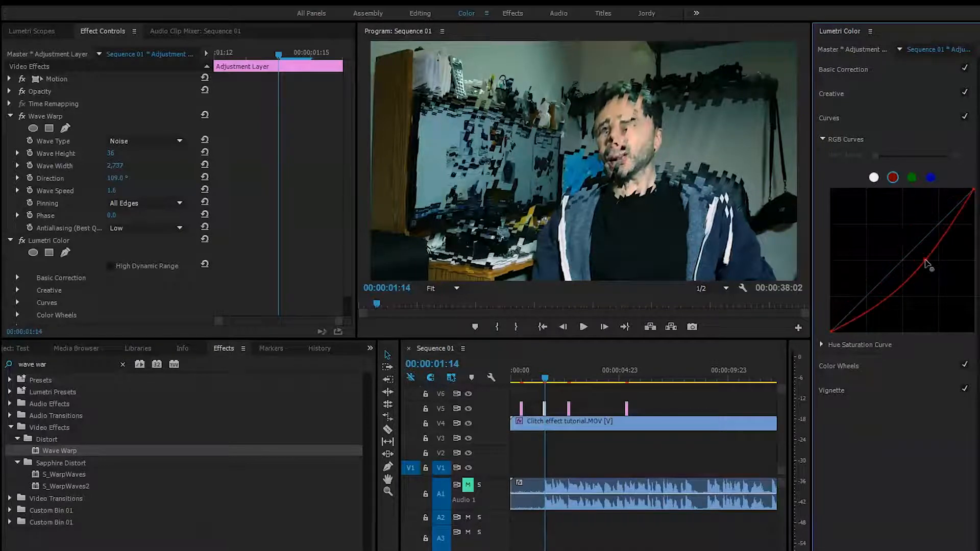
click(911, 177)
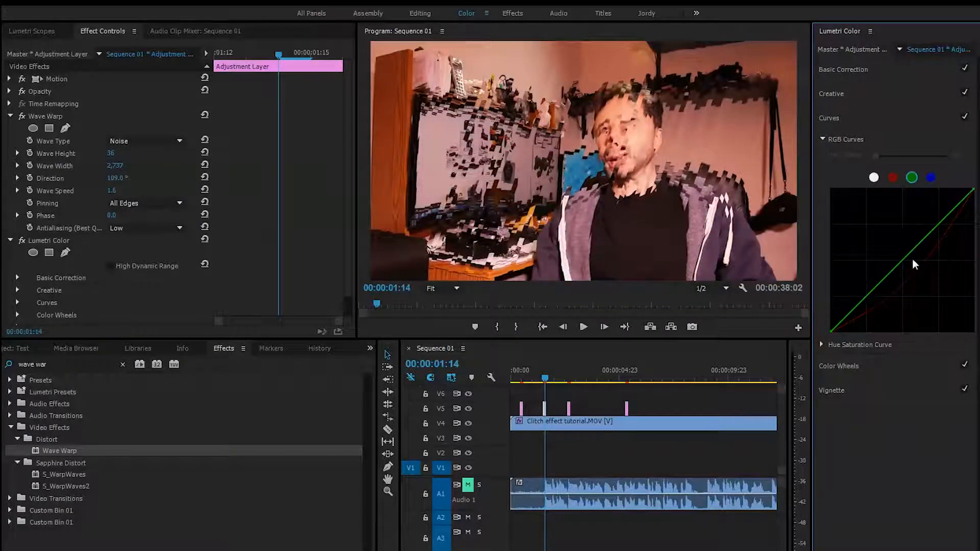
drag(914, 264, 925, 273)
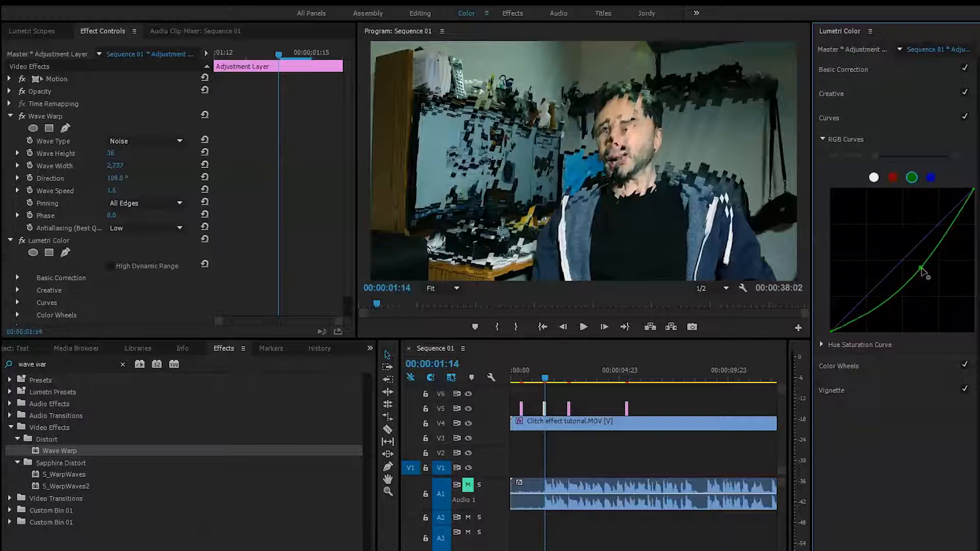
drag(925, 275, 894, 249)
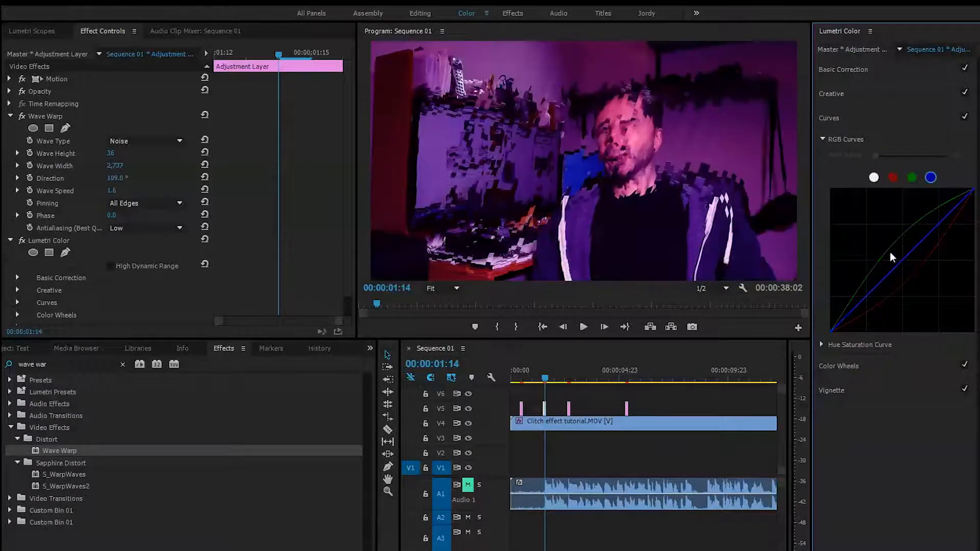
drag(893, 257, 905, 282)
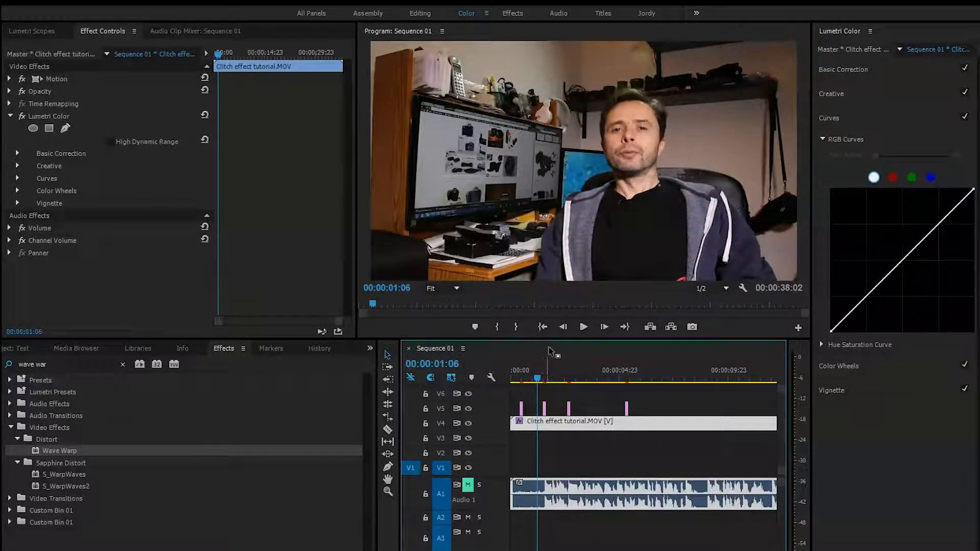
mouse_move(916, 306)
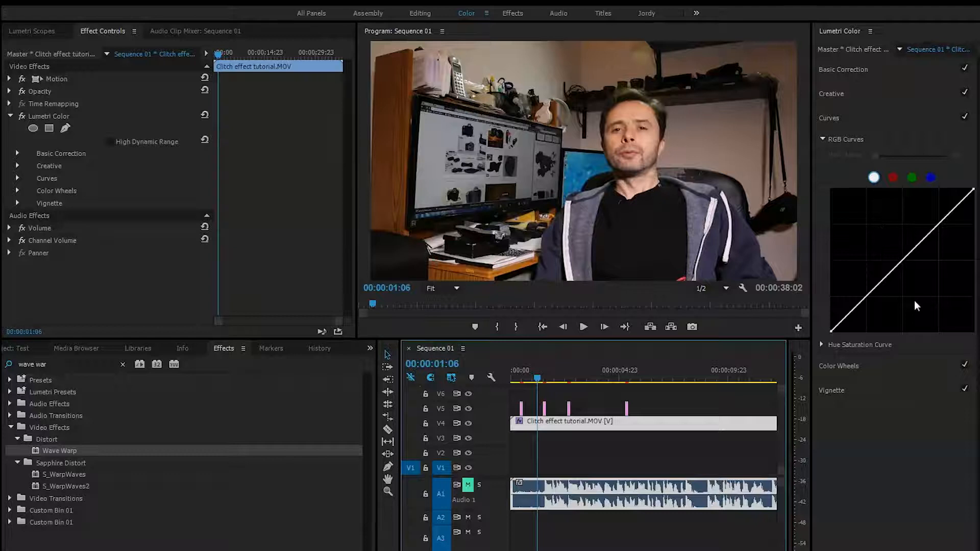